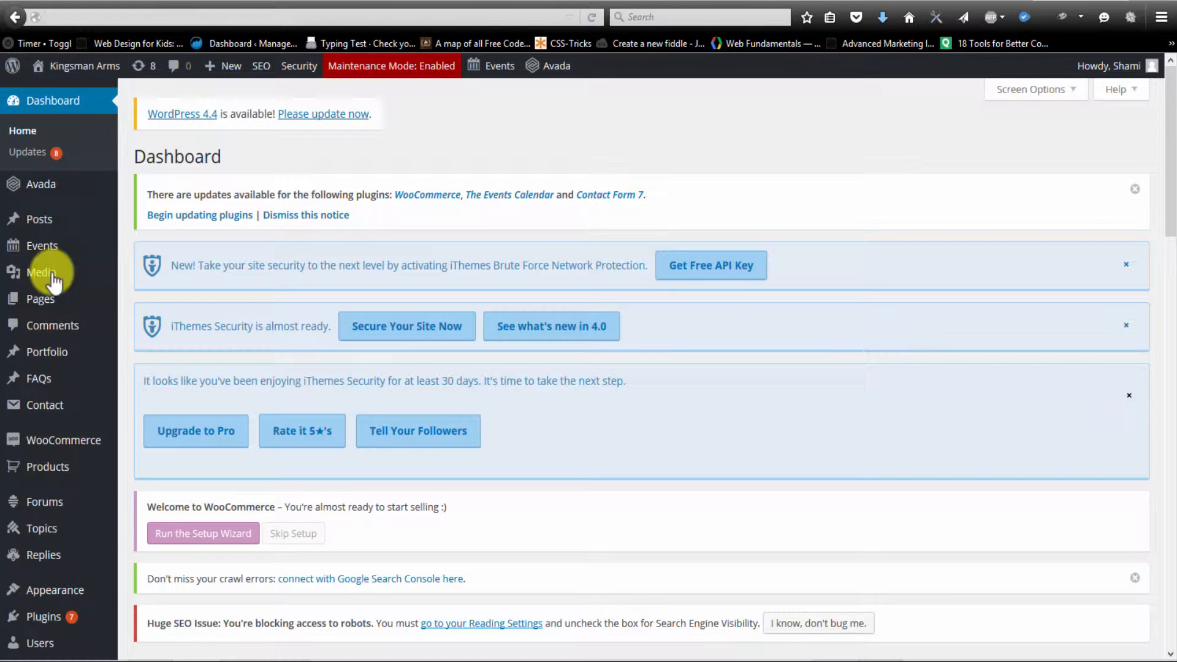
mouse_move(458, 136)
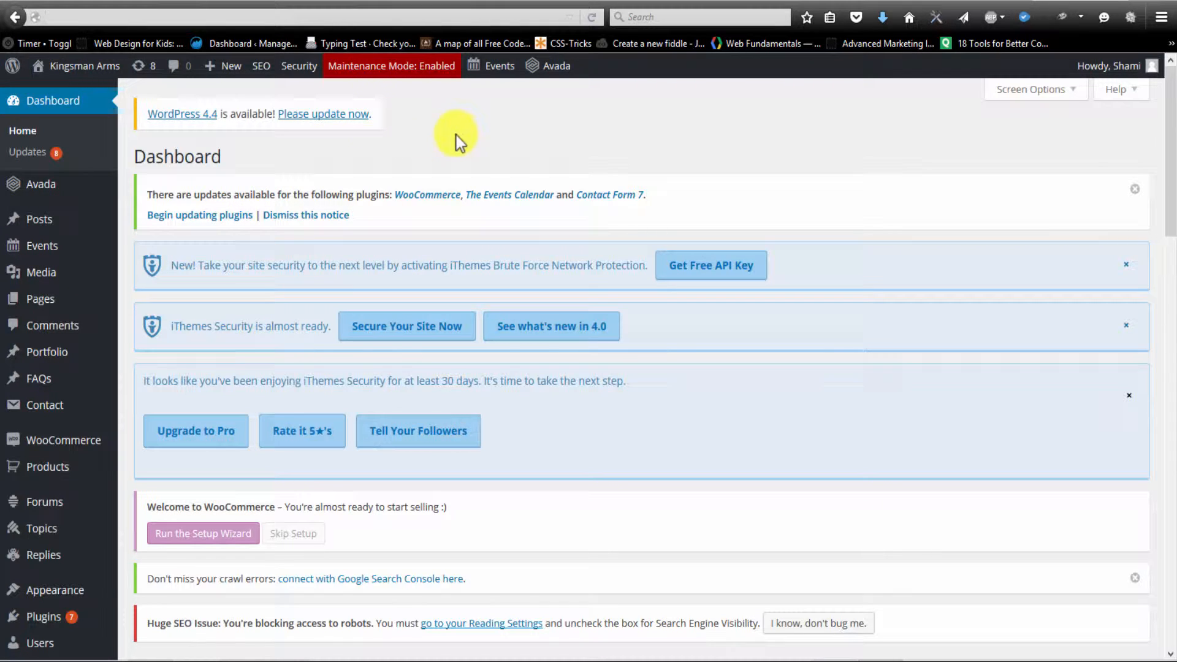
mouse_move(301, 142)
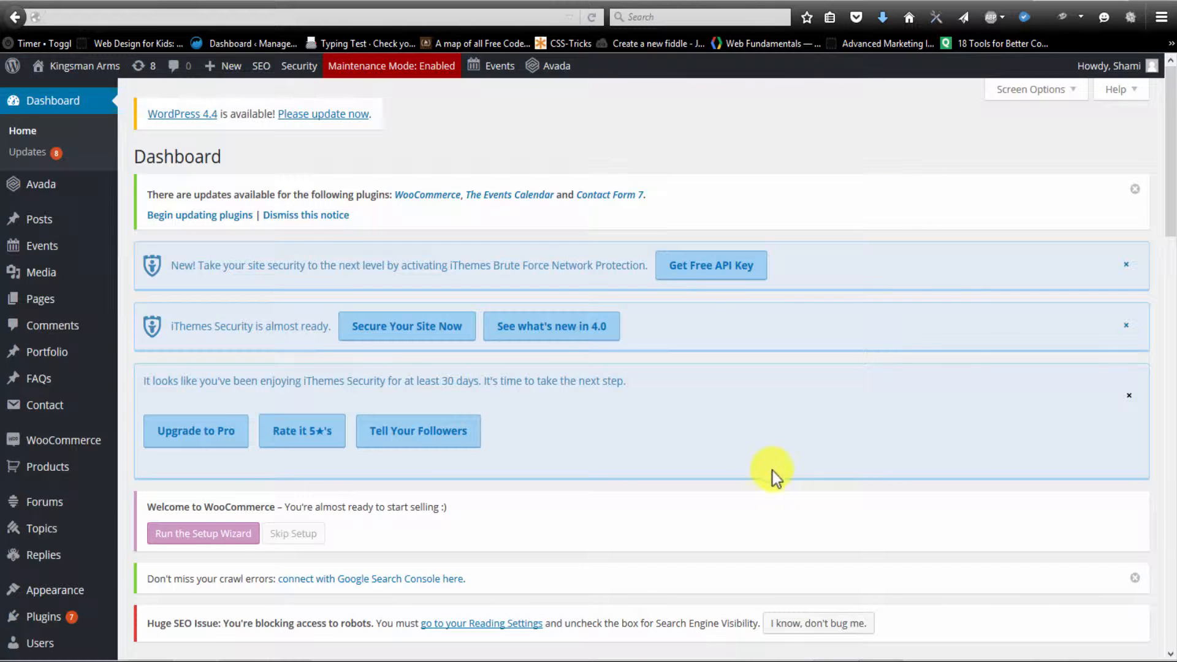
mouse_move(283, 160)
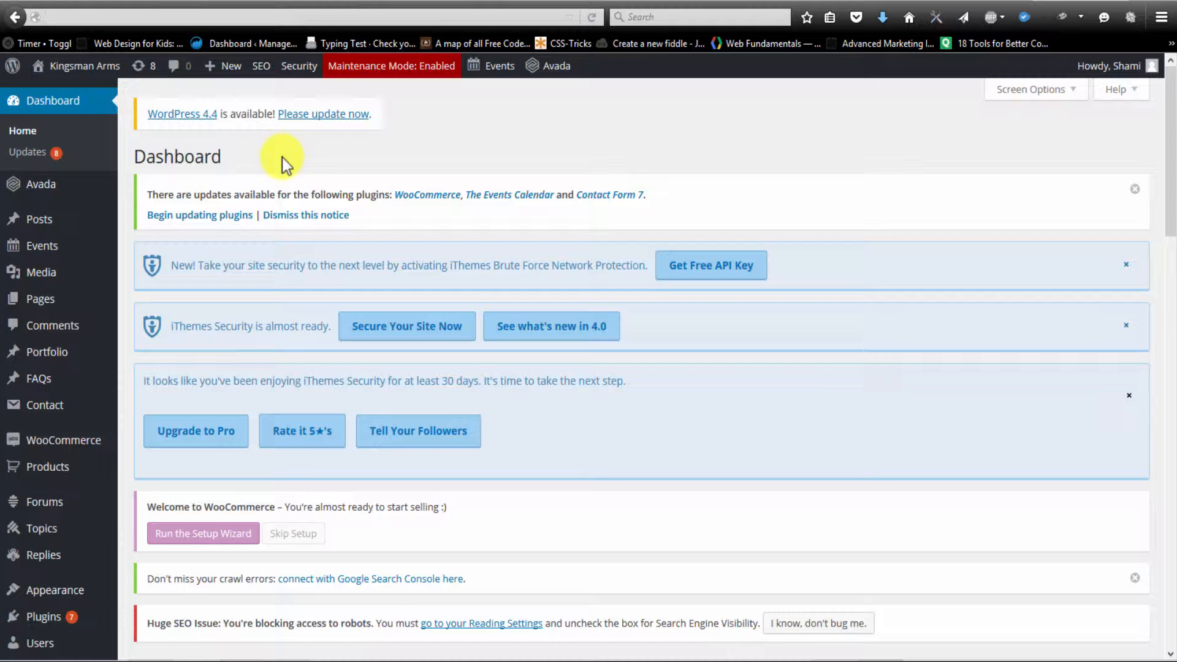
mouse_move(47, 352)
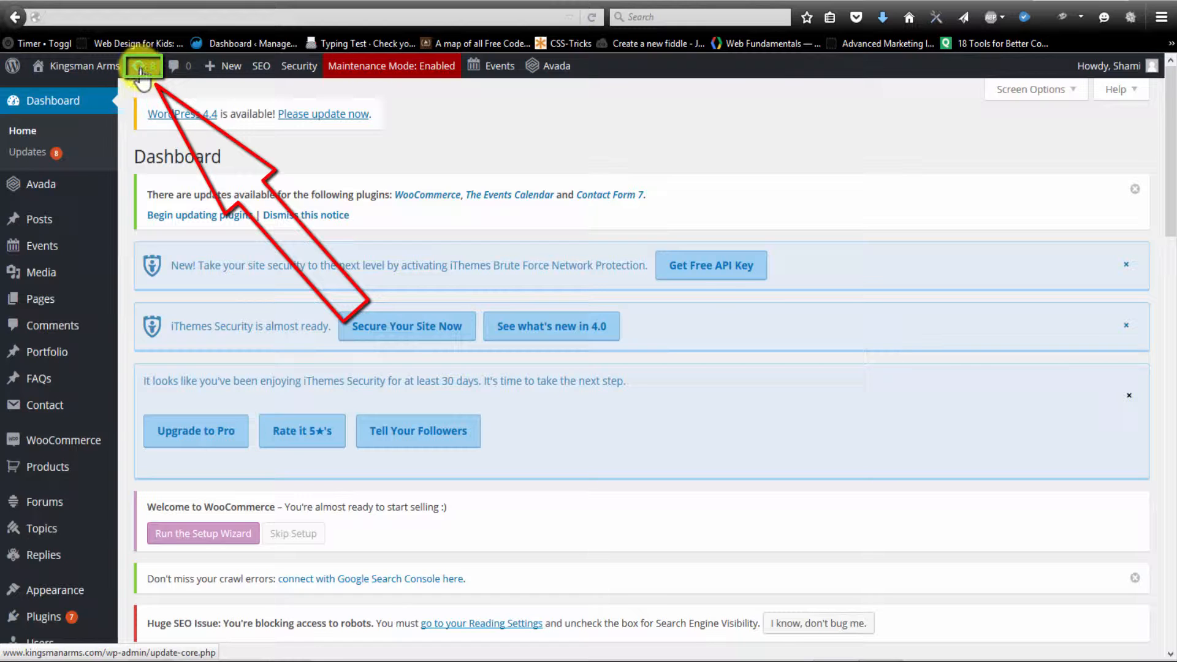
mouse_move(141, 66)
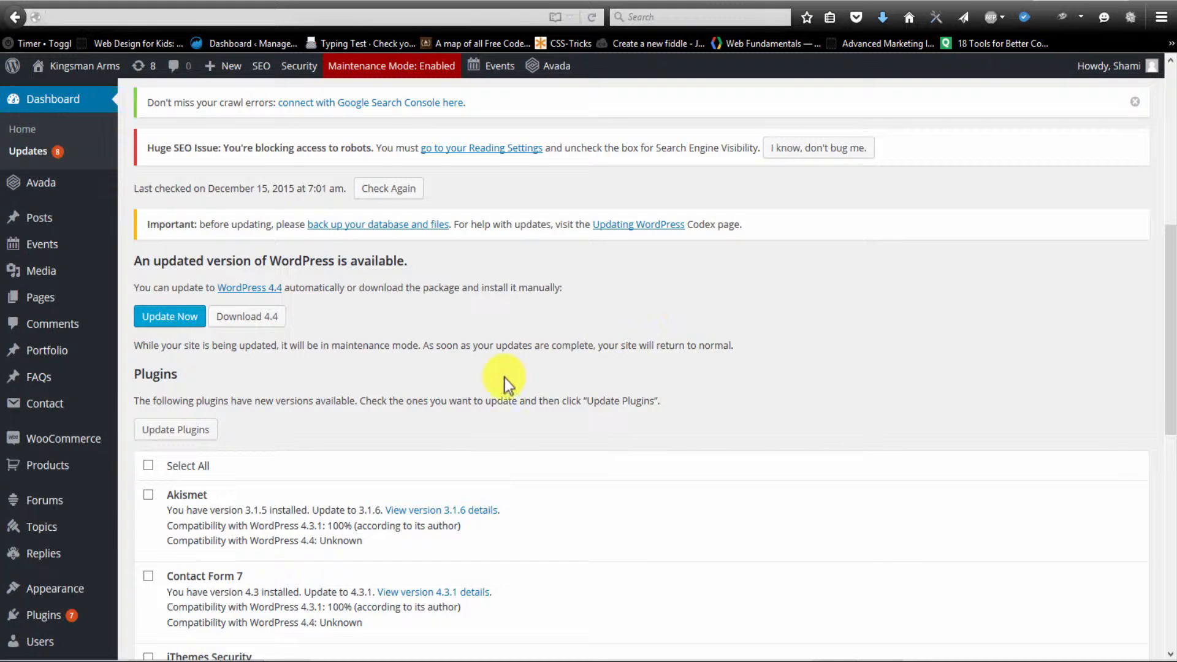
scroll("down", 3)
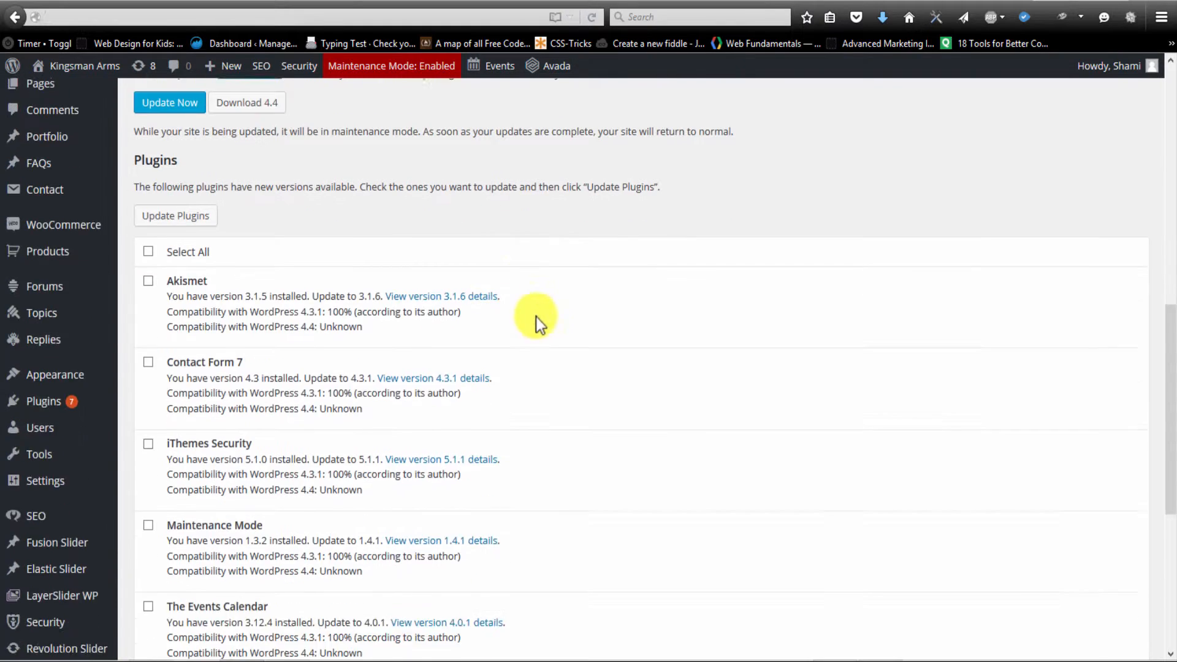
scroll("down", 3)
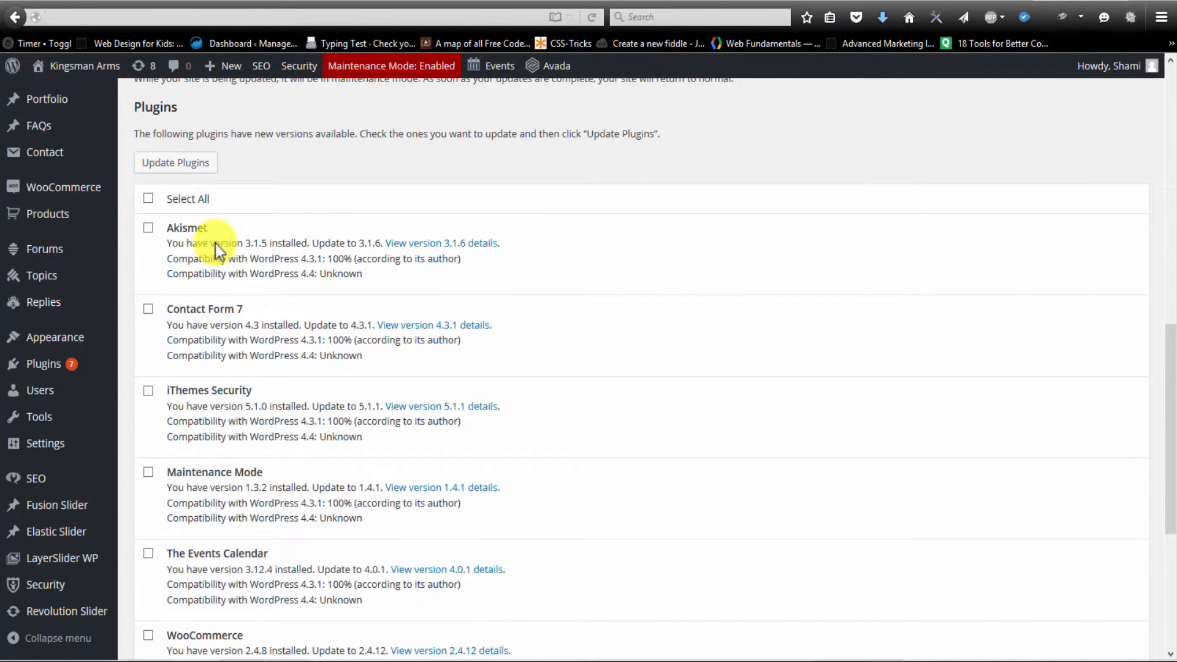
scroll("down", 3)
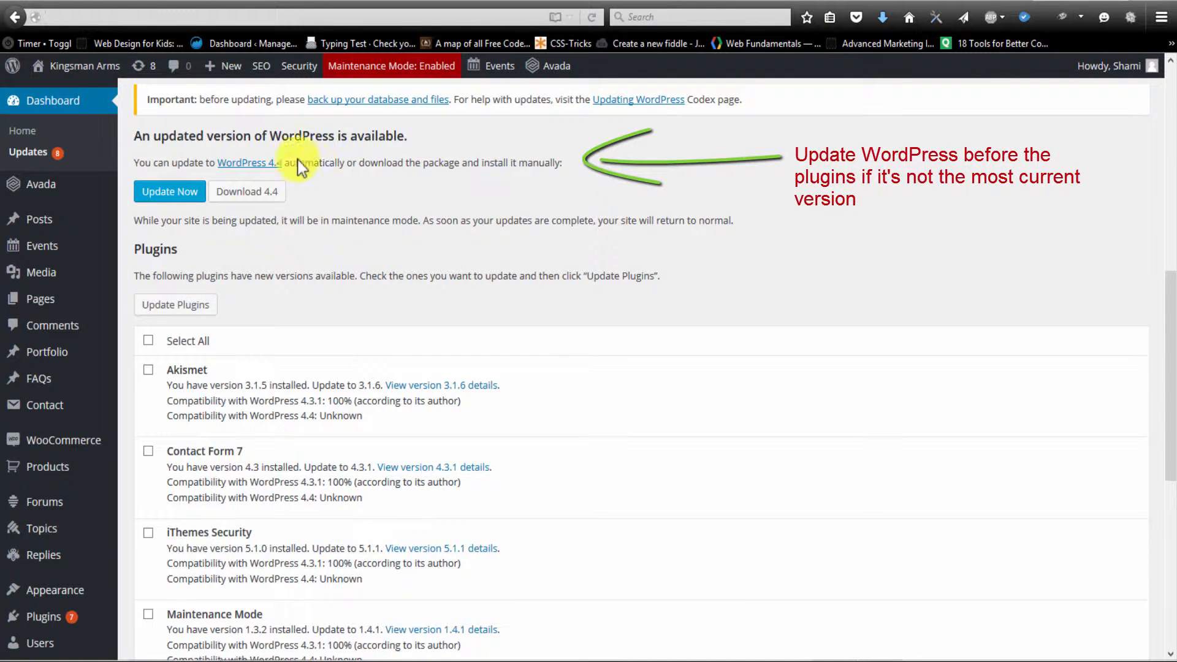
mouse_move(247, 191)
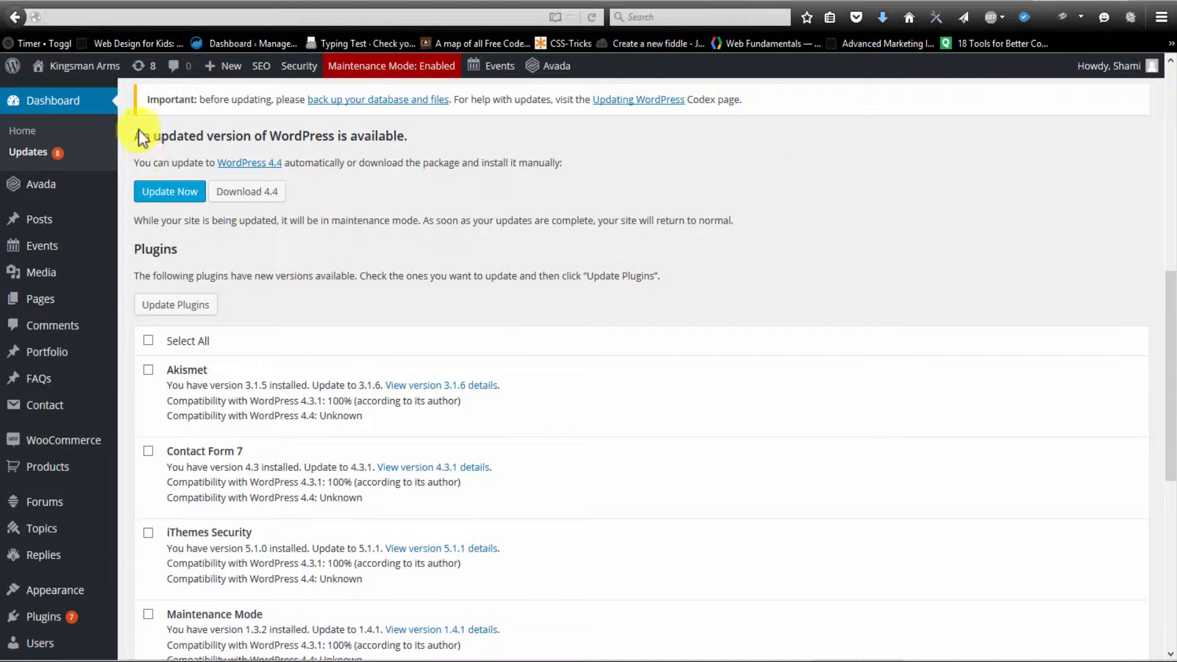
Install the WordPress 4.4 core update via Update Now, reaching the Welcome to WordPress 4.4 page
left_click(169, 192)
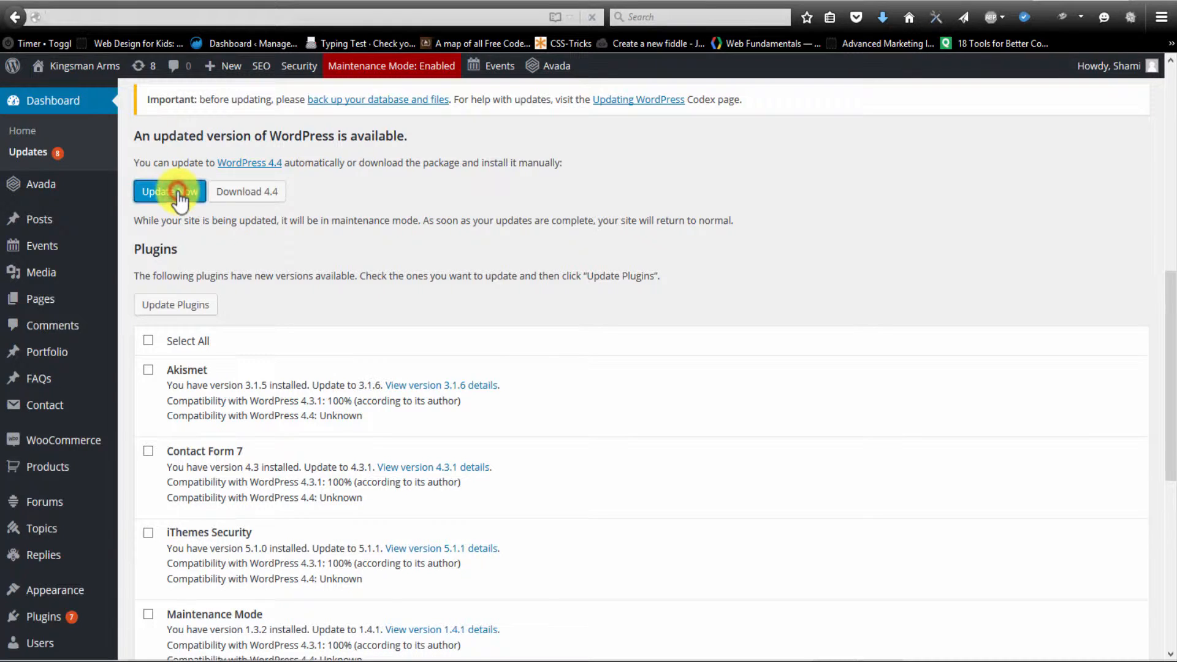
left_click(169, 192)
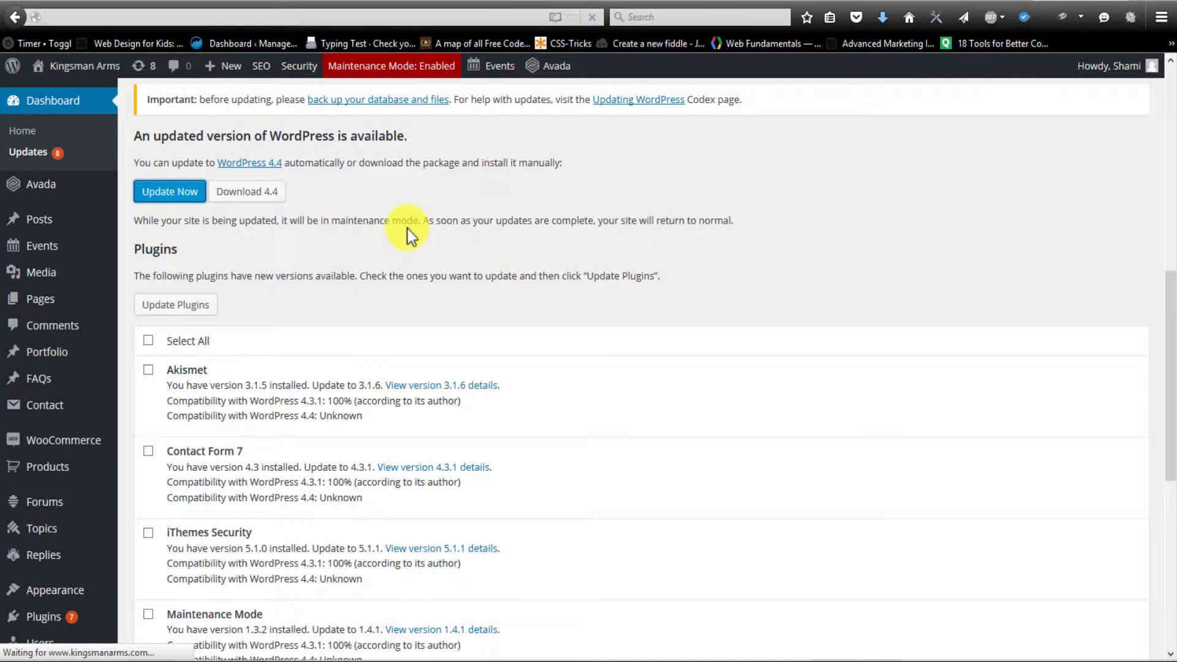
left_click(169, 192)
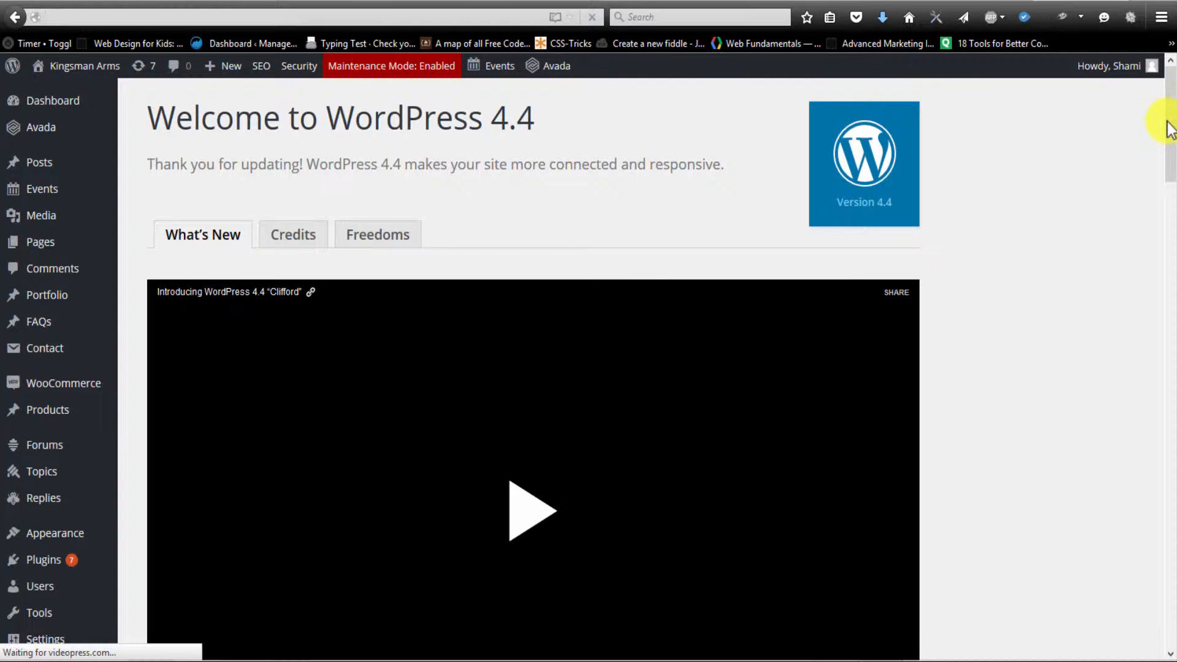
scroll("down", 3)
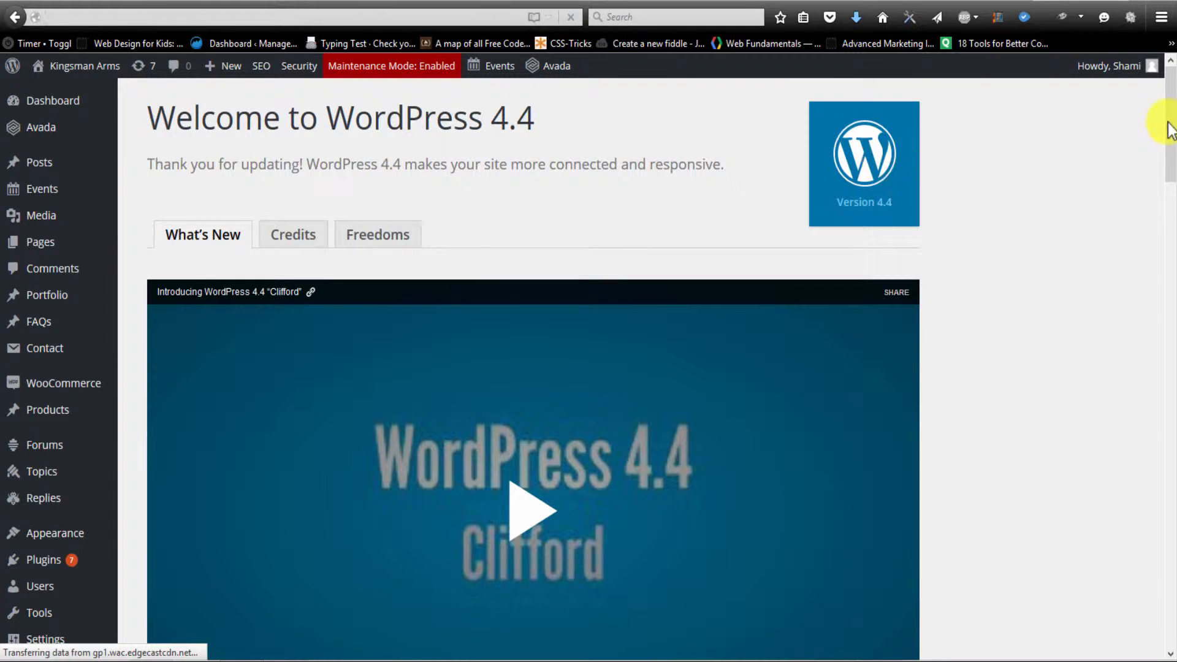
scroll("down", 3)
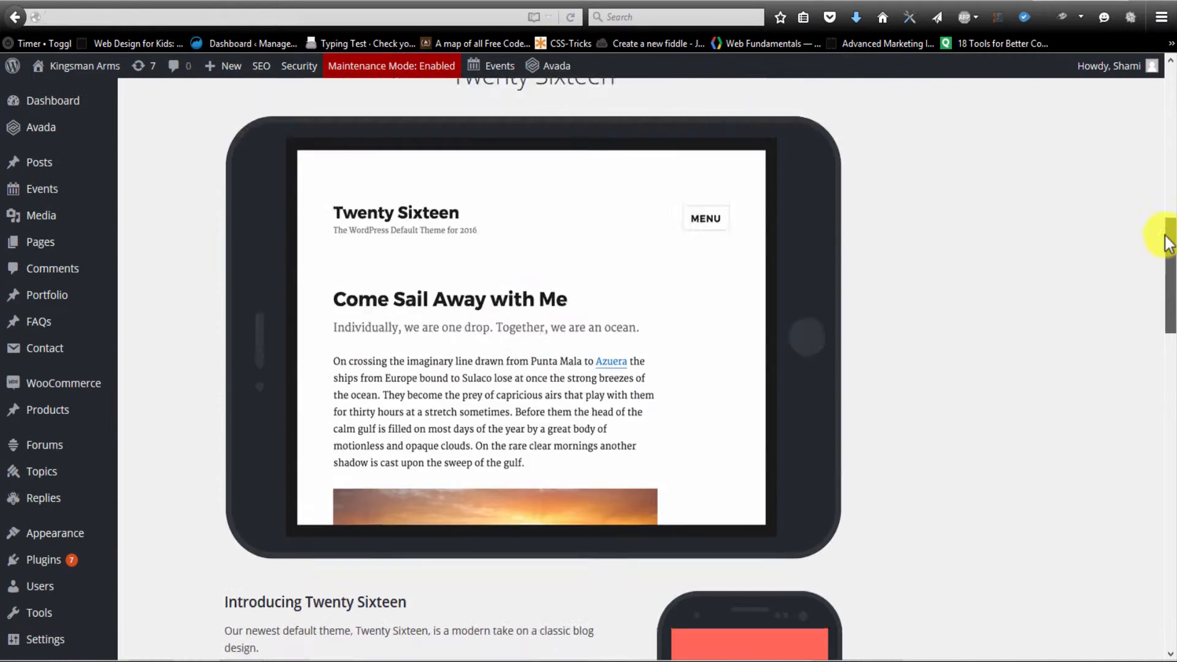
left_click(139, 66)
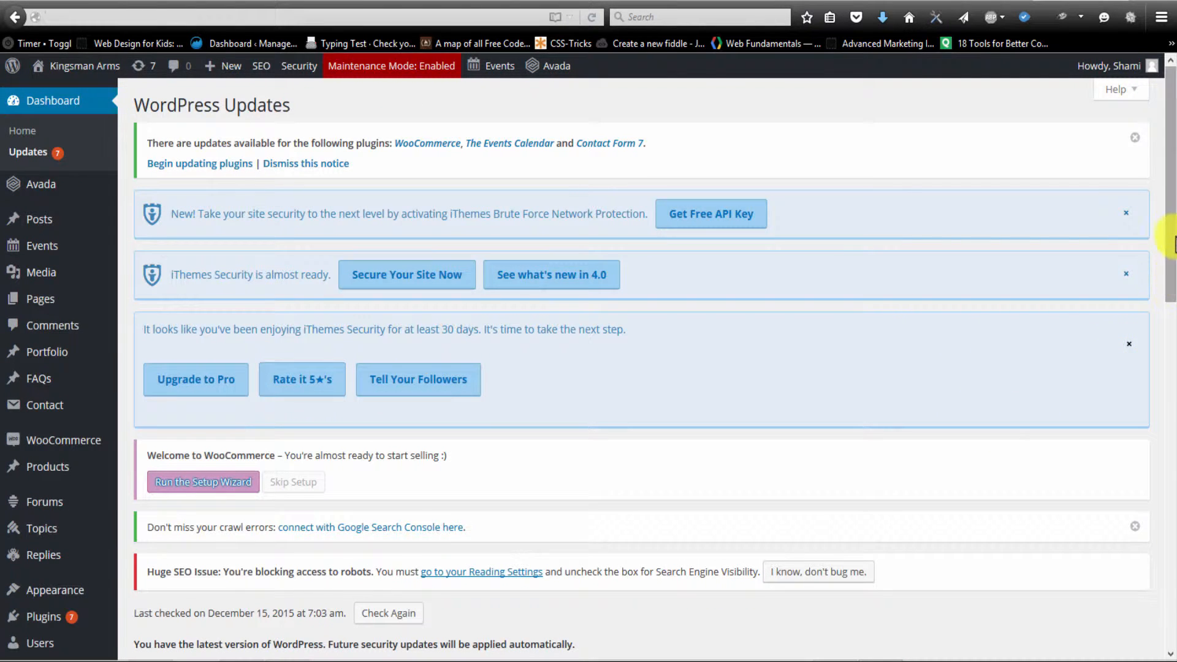
Scroll down the Updates page to the Plugins list, Akismet through The Events Calendar
scroll("down", 3)
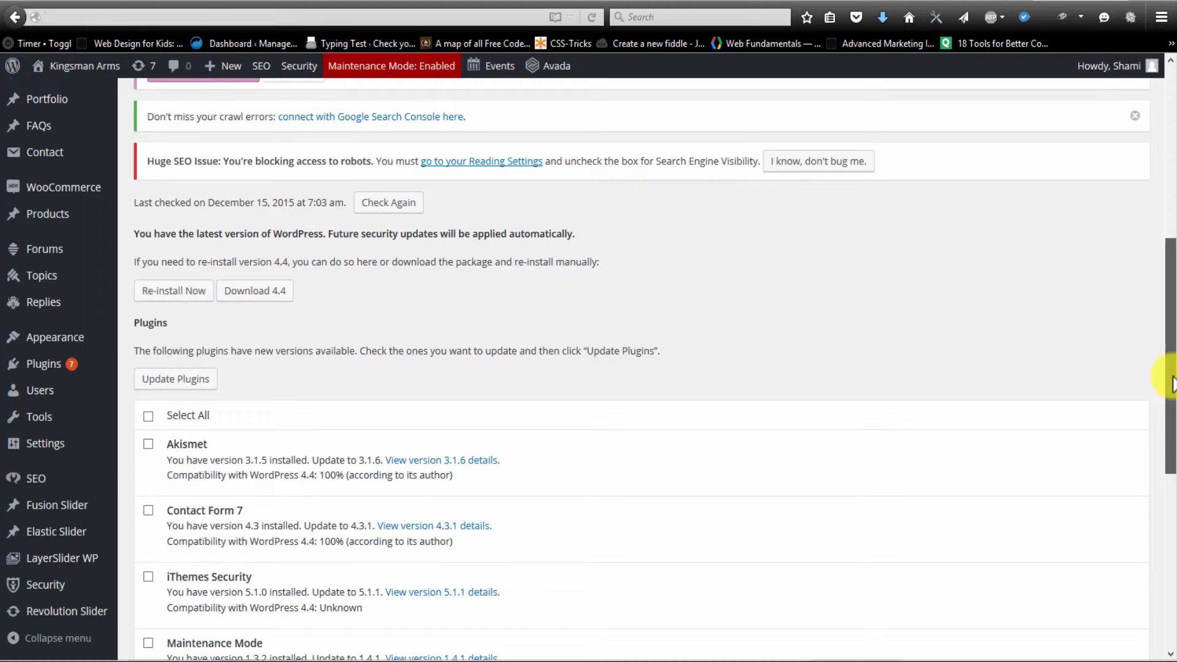
scroll("down", 3)
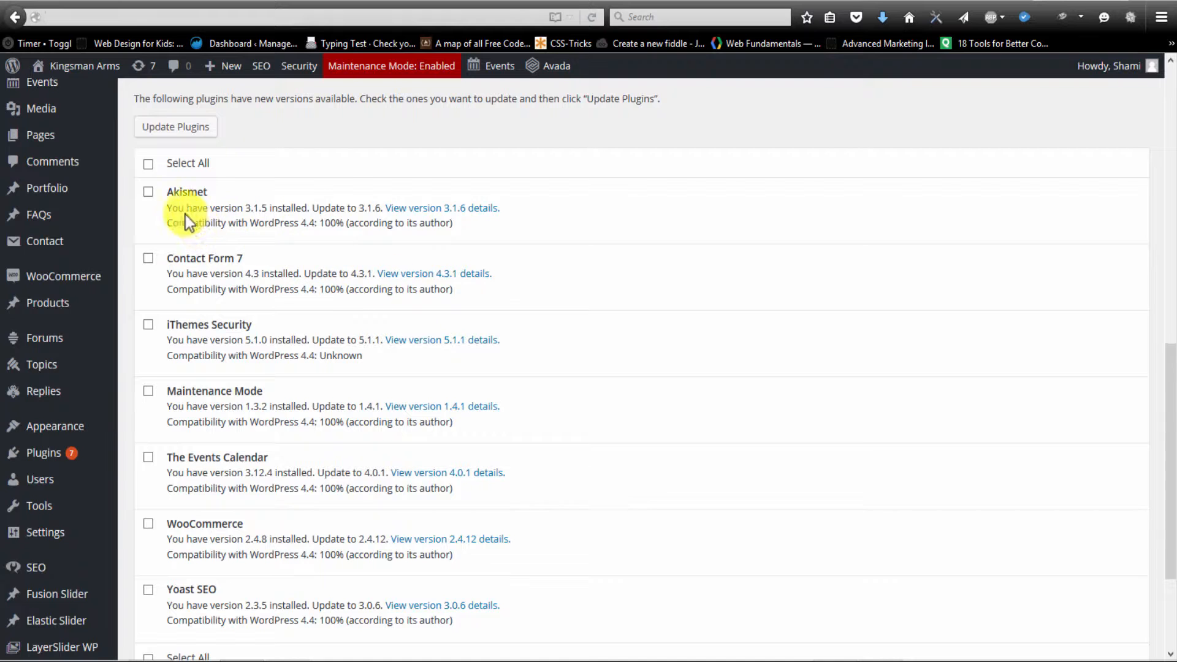
scroll("down", 3)
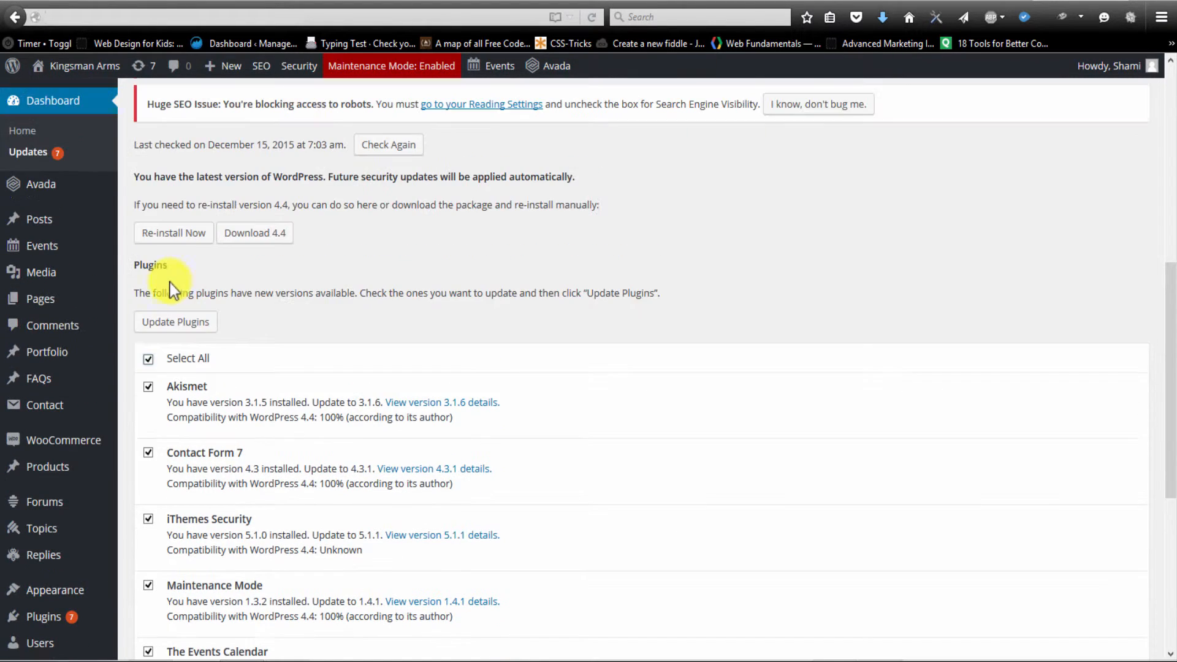
Run Update Plugins on the seven checked plugins and scroll to confirm completion
left_click(174, 322)
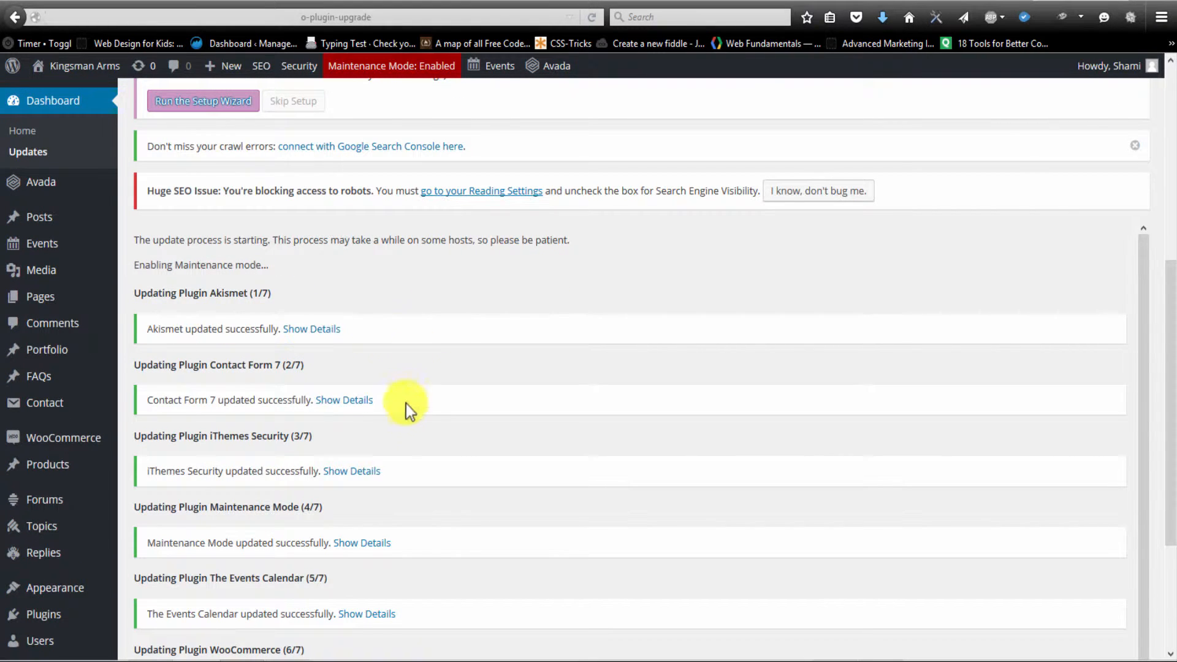
scroll("down", 3)
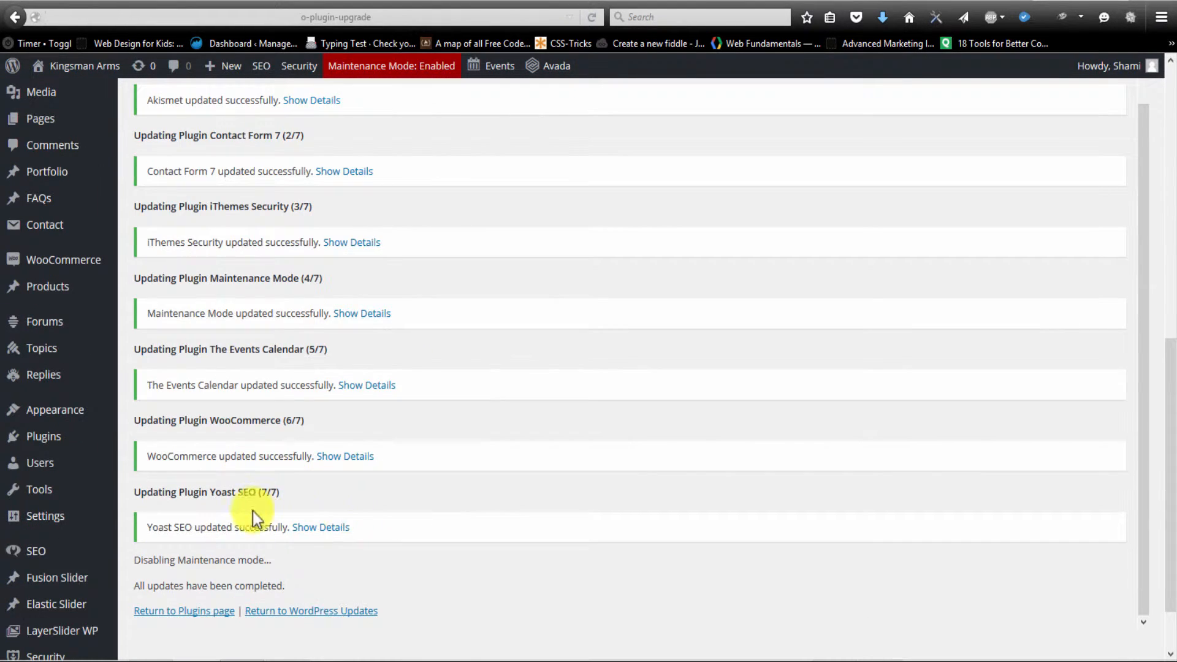
mouse_move(643, 531)
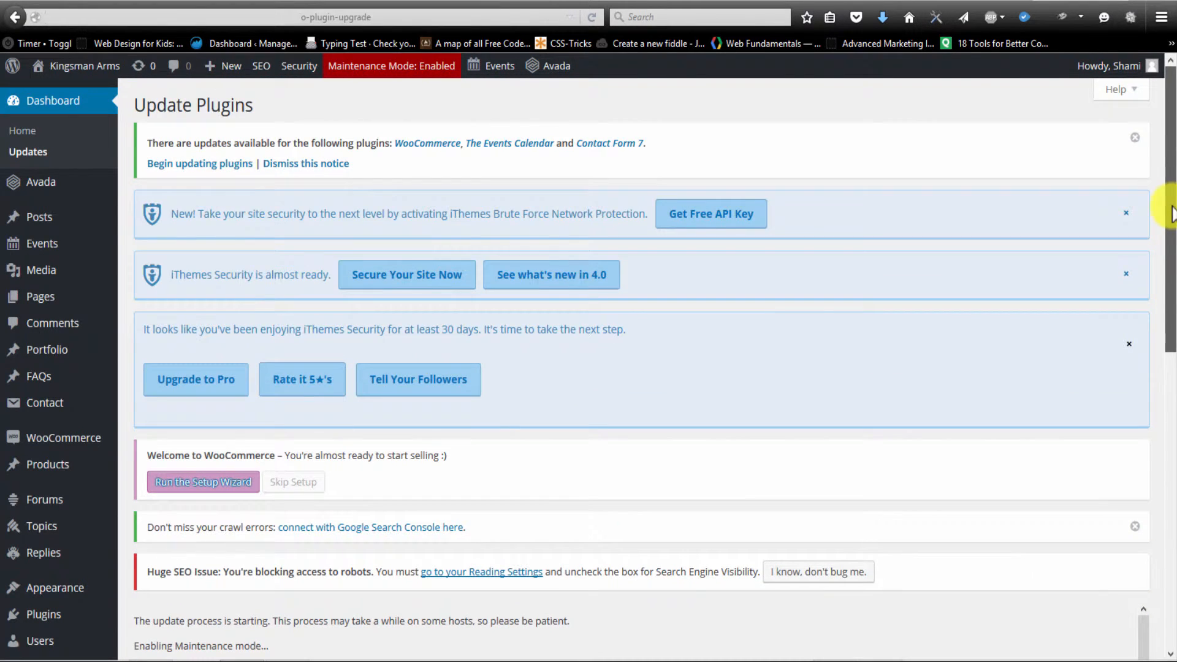
scroll("down", 3)
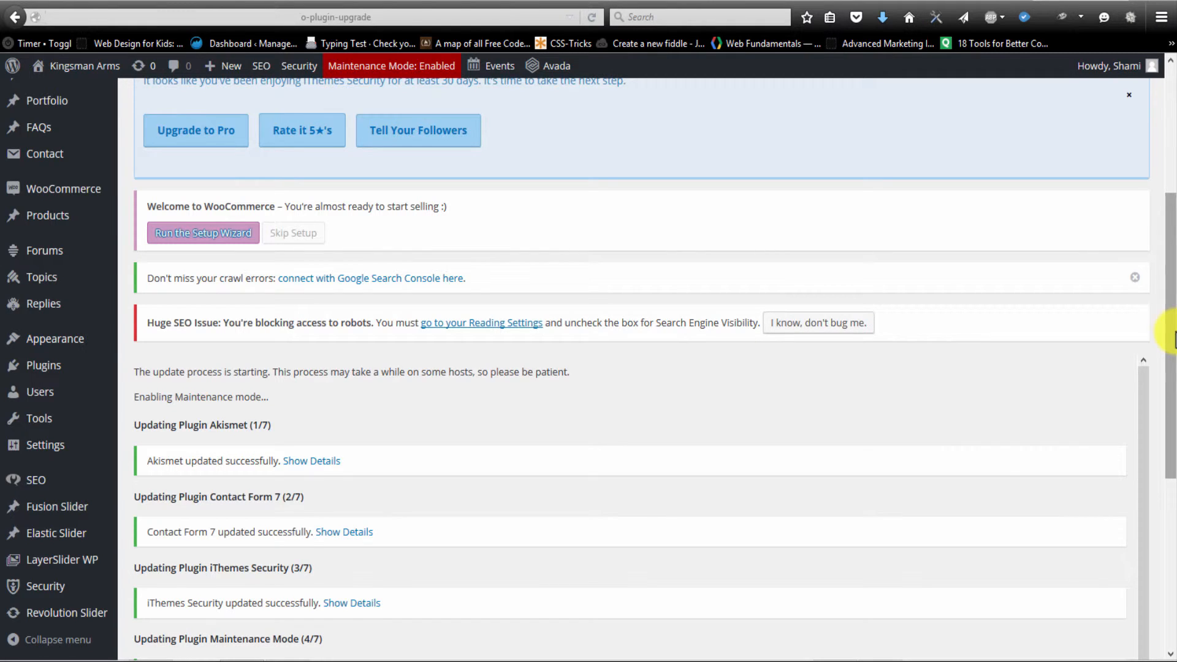
mouse_move(1168, 319)
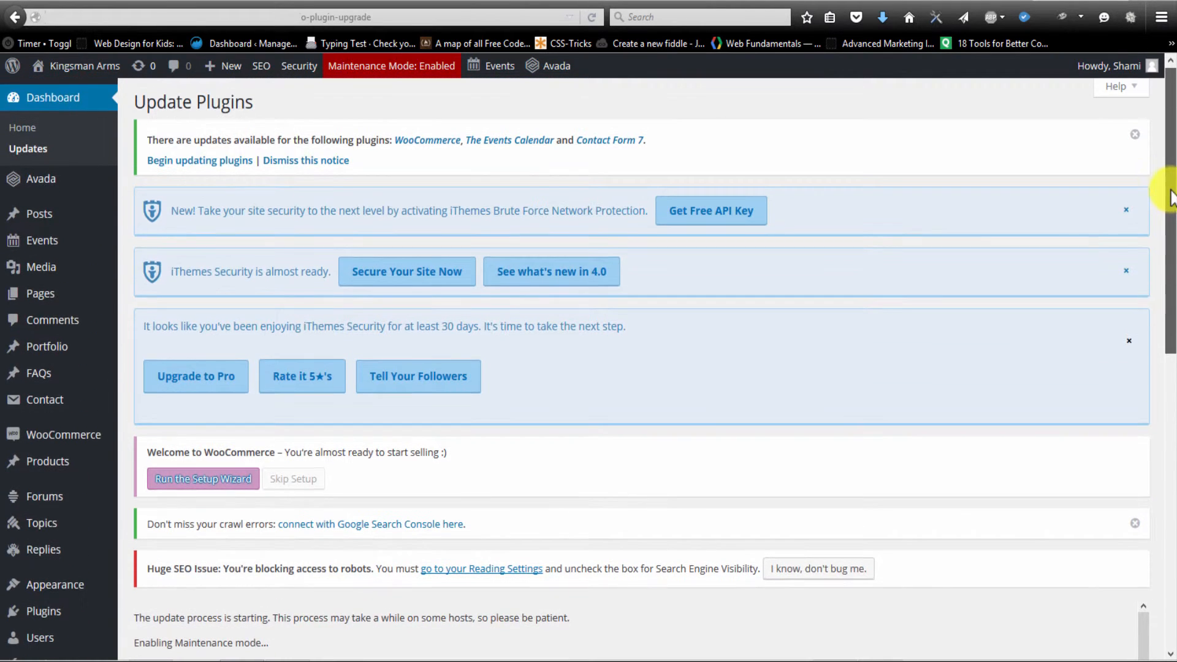
scroll("down", 3)
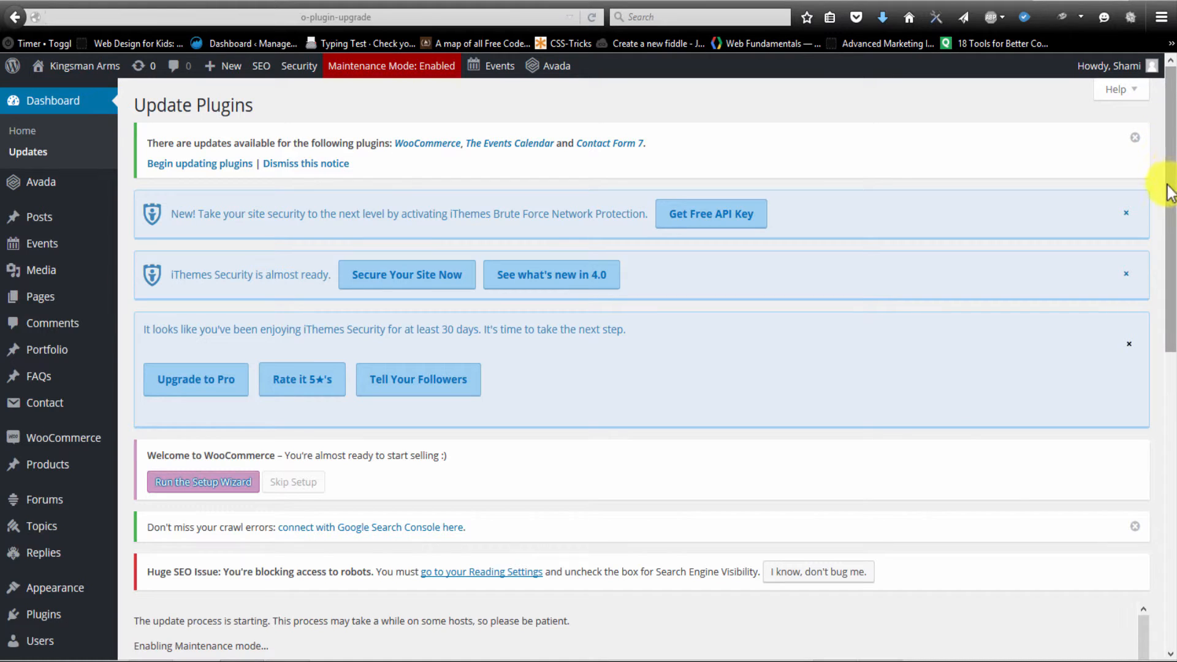
scroll("down", 3)
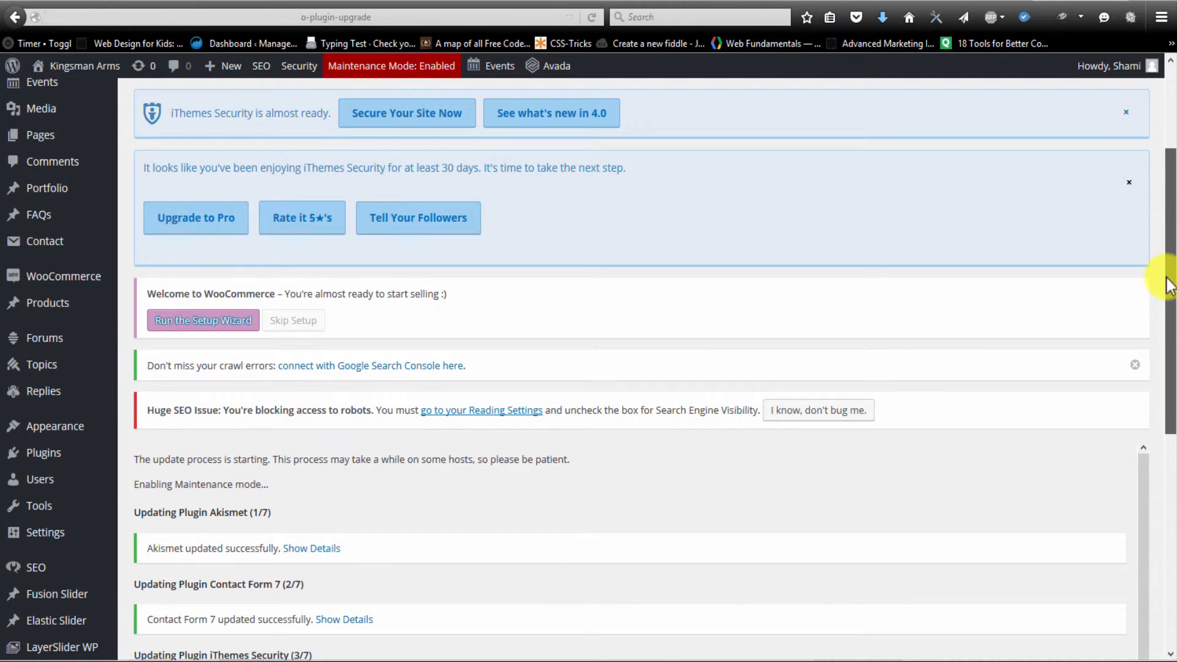